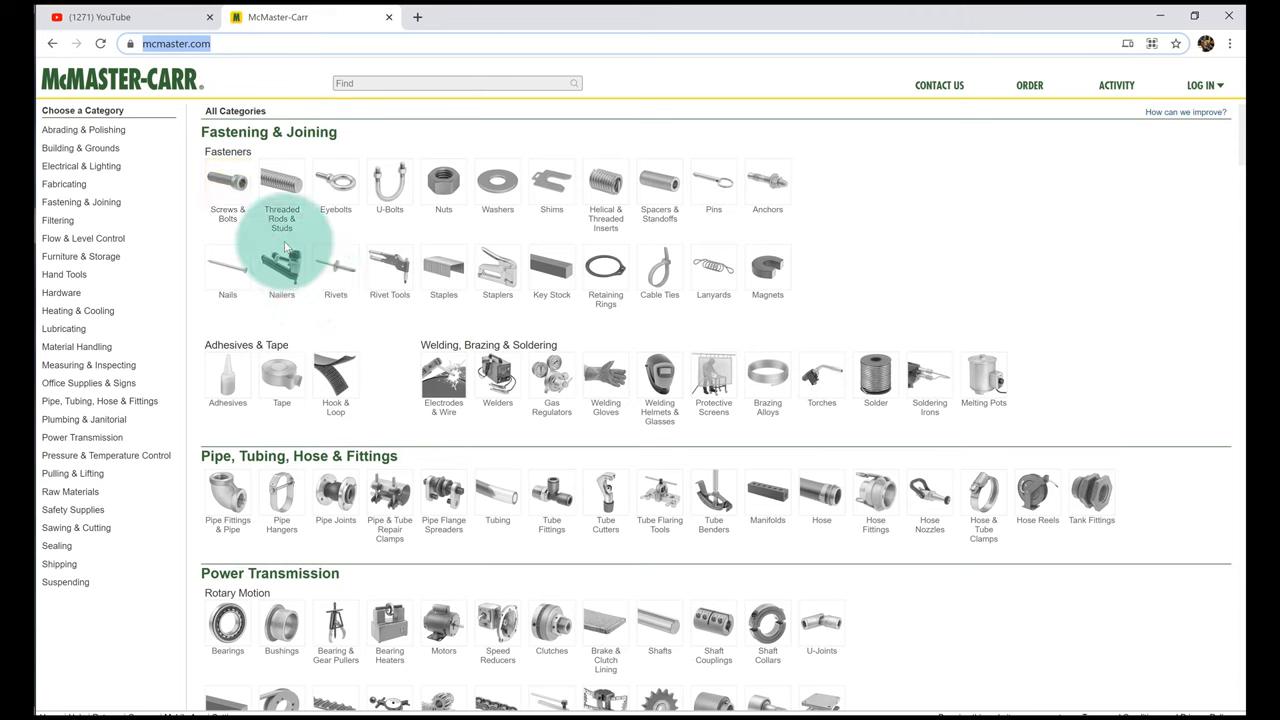
pyautogui.moveTo(227, 190)
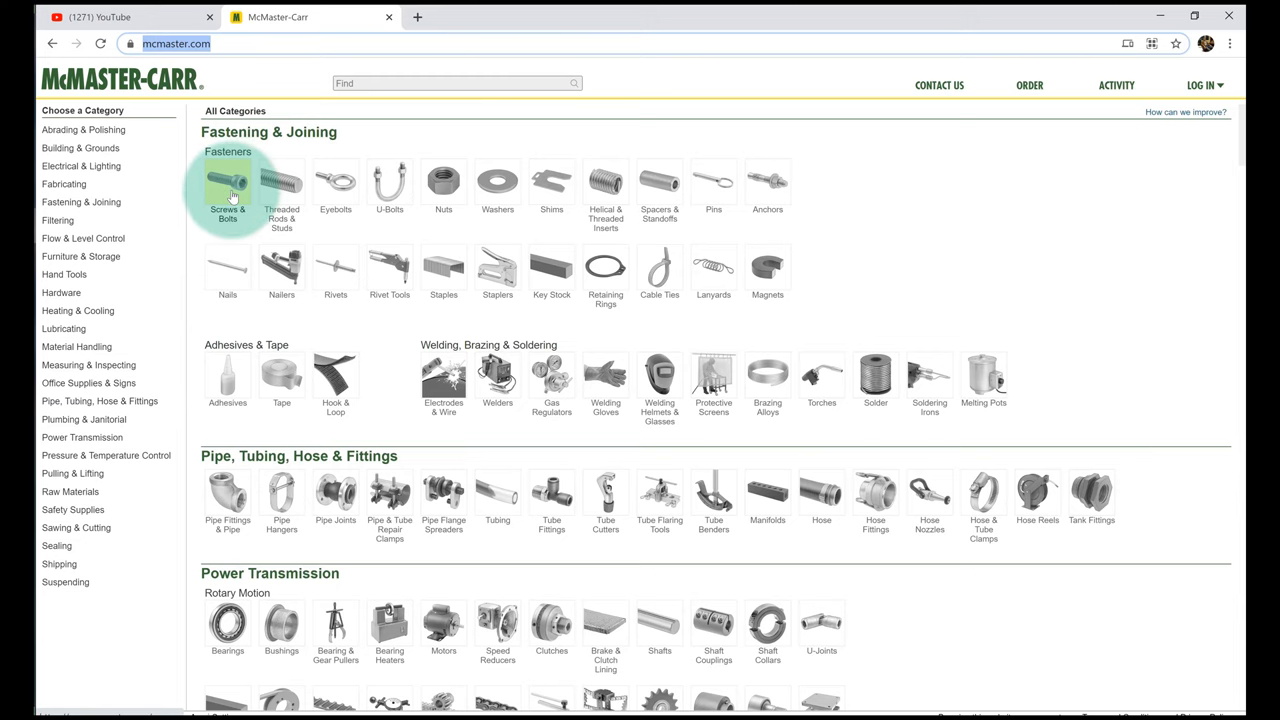
# Step: Browse Screws & Bolts to Socket Head Screws and filter to 5/16"-18 thread size
pyautogui.click(227, 185)
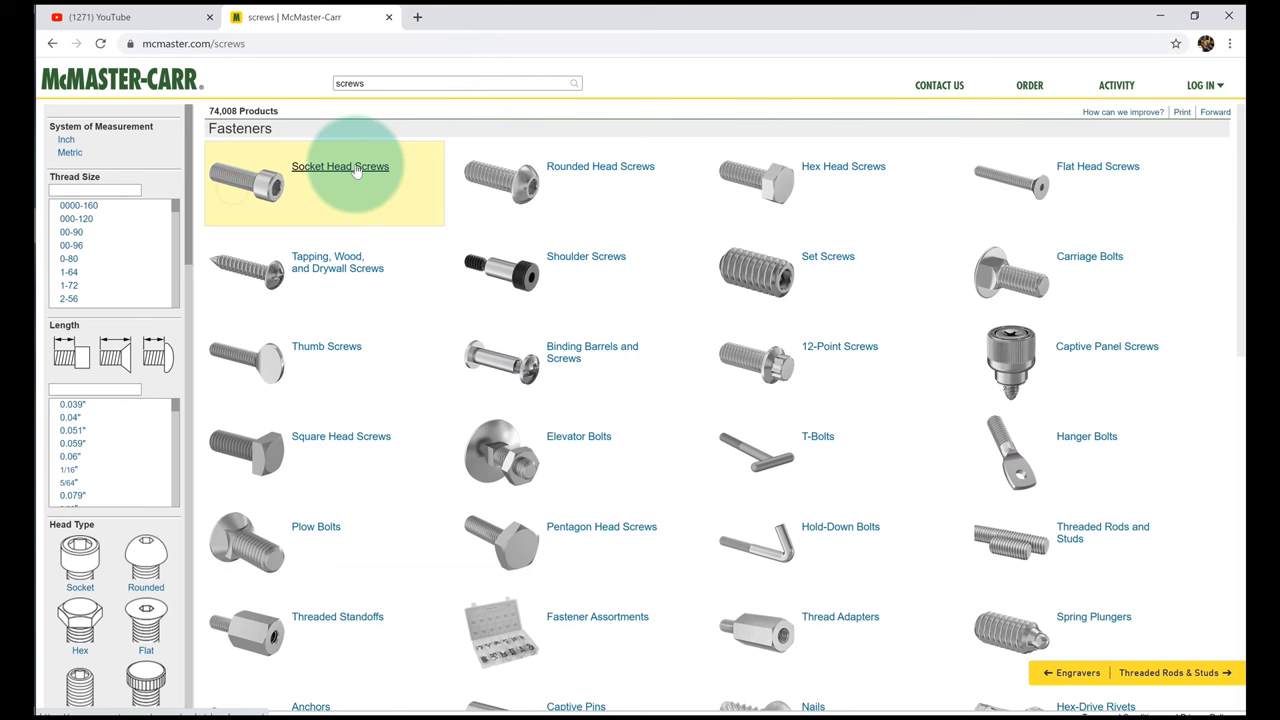
pyautogui.click(340, 166)
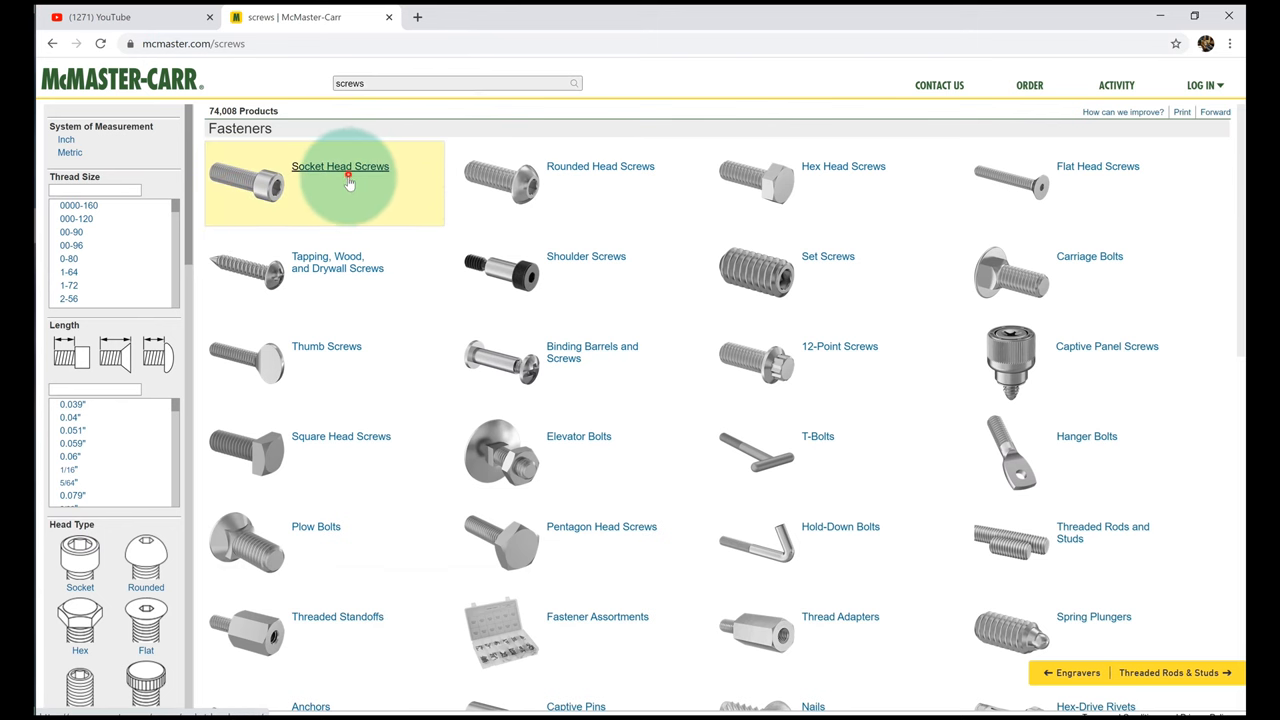
pyautogui.click(340, 166)
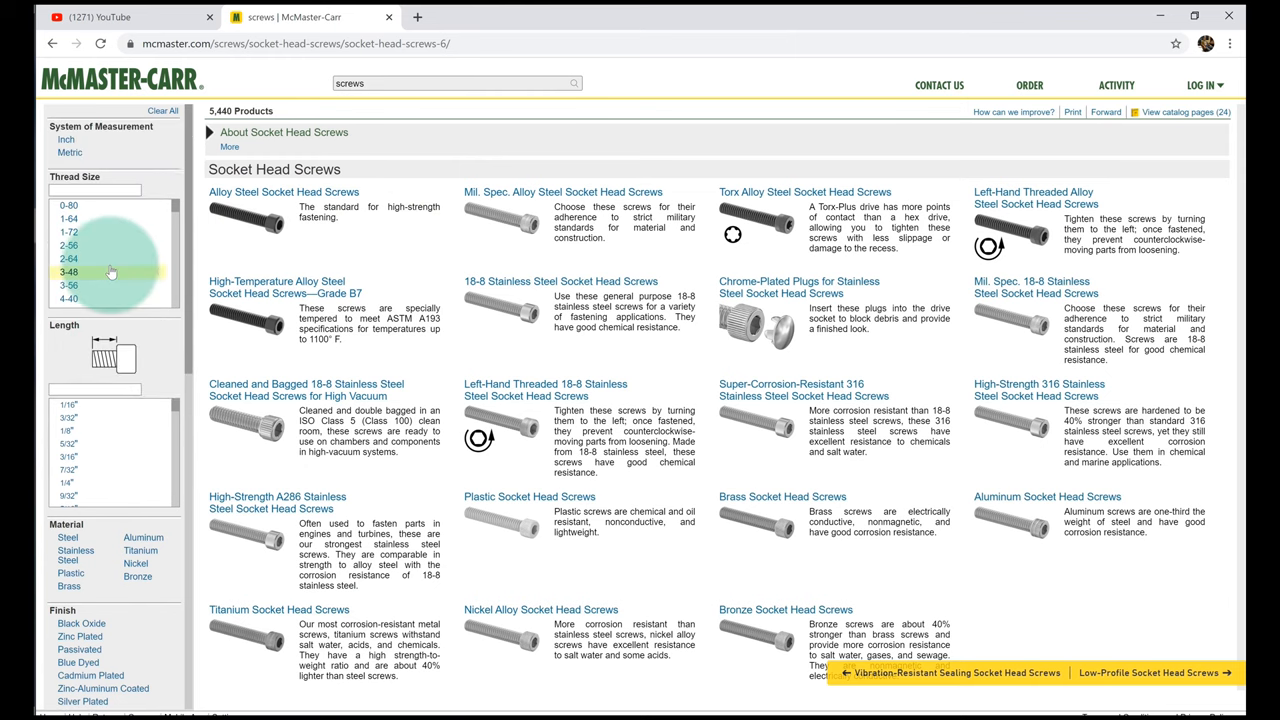
pyautogui.scroll(-3)
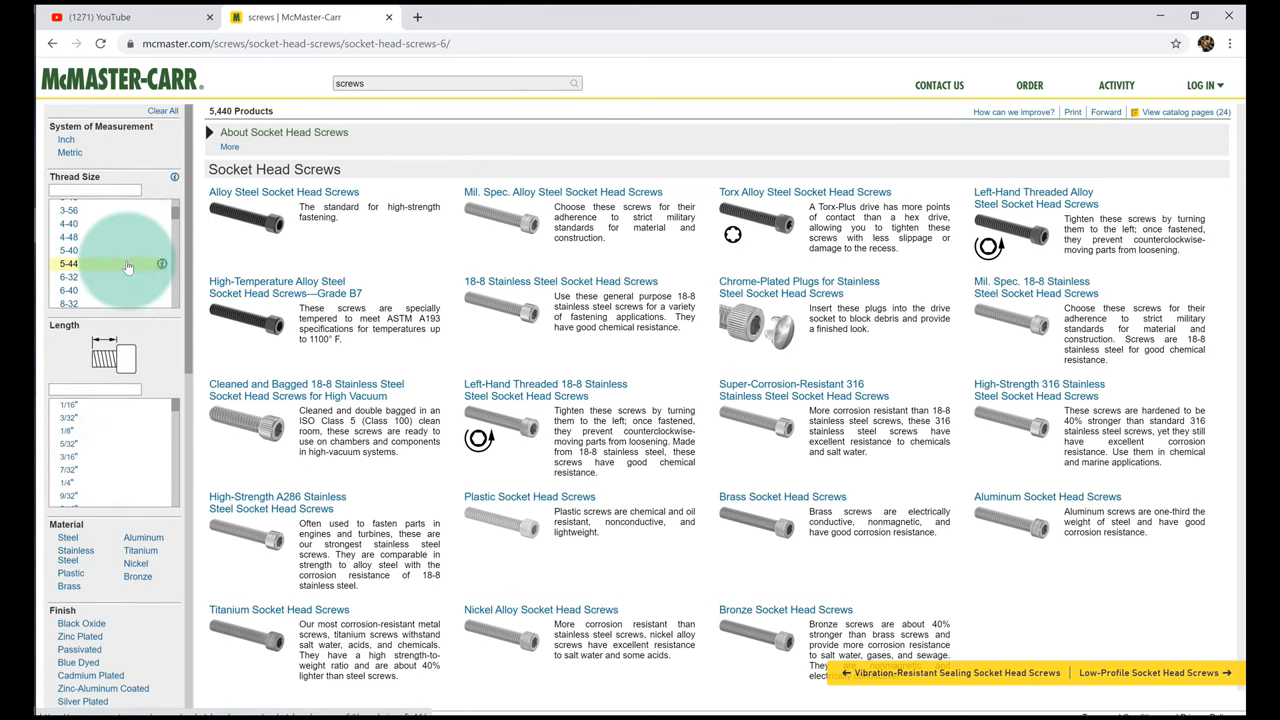
pyautogui.click(68, 263)
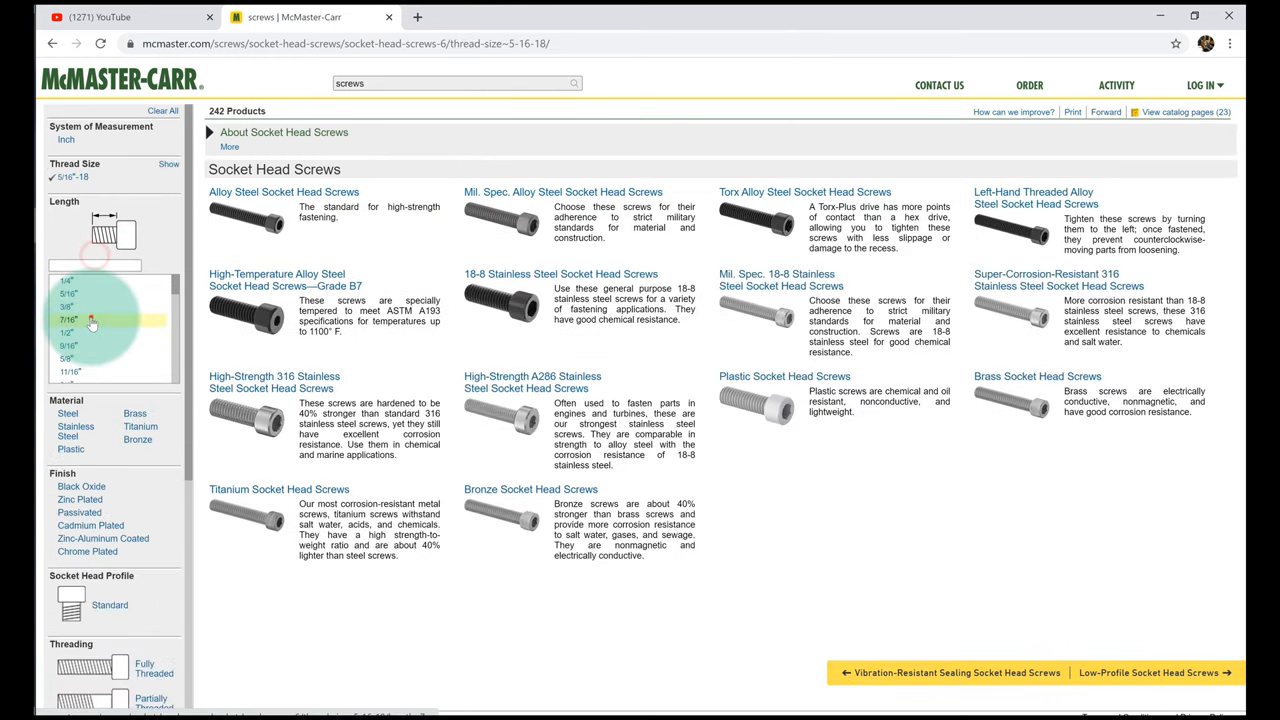
# Step: Filter to 7/16" length and open part 90696A196's product detail page
pyautogui.click(67, 320)
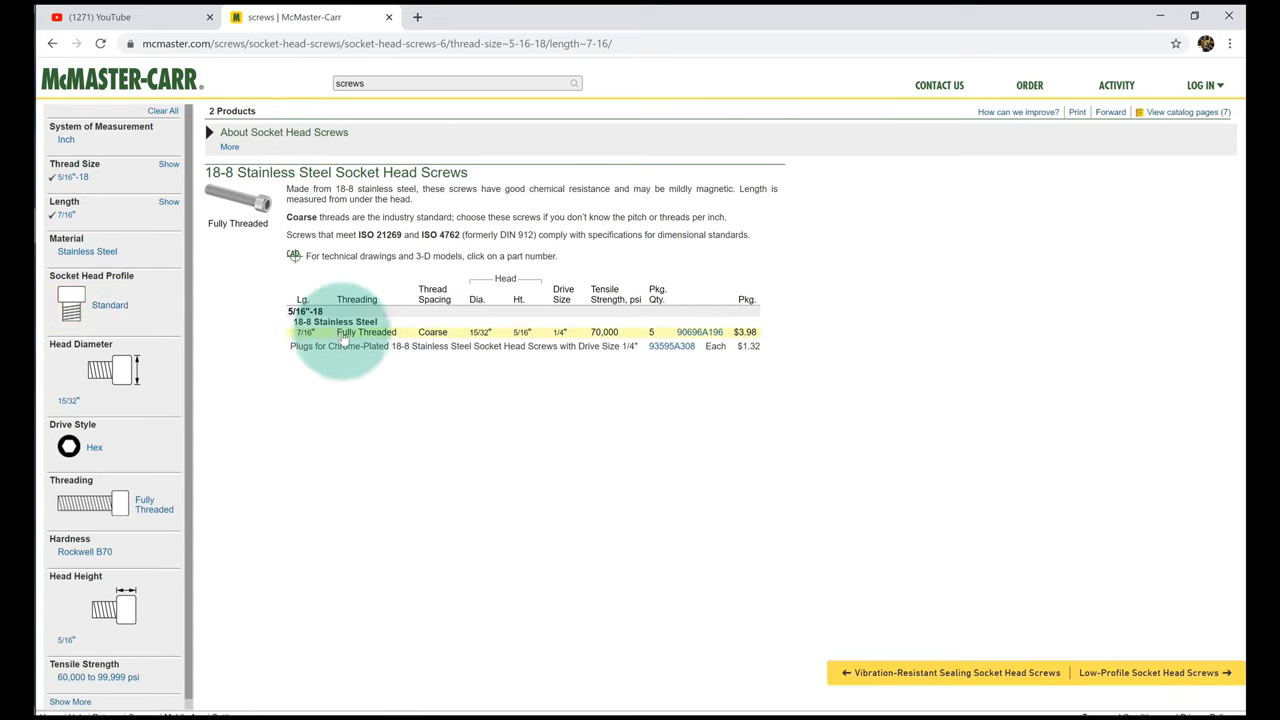
pyautogui.moveTo(357, 352)
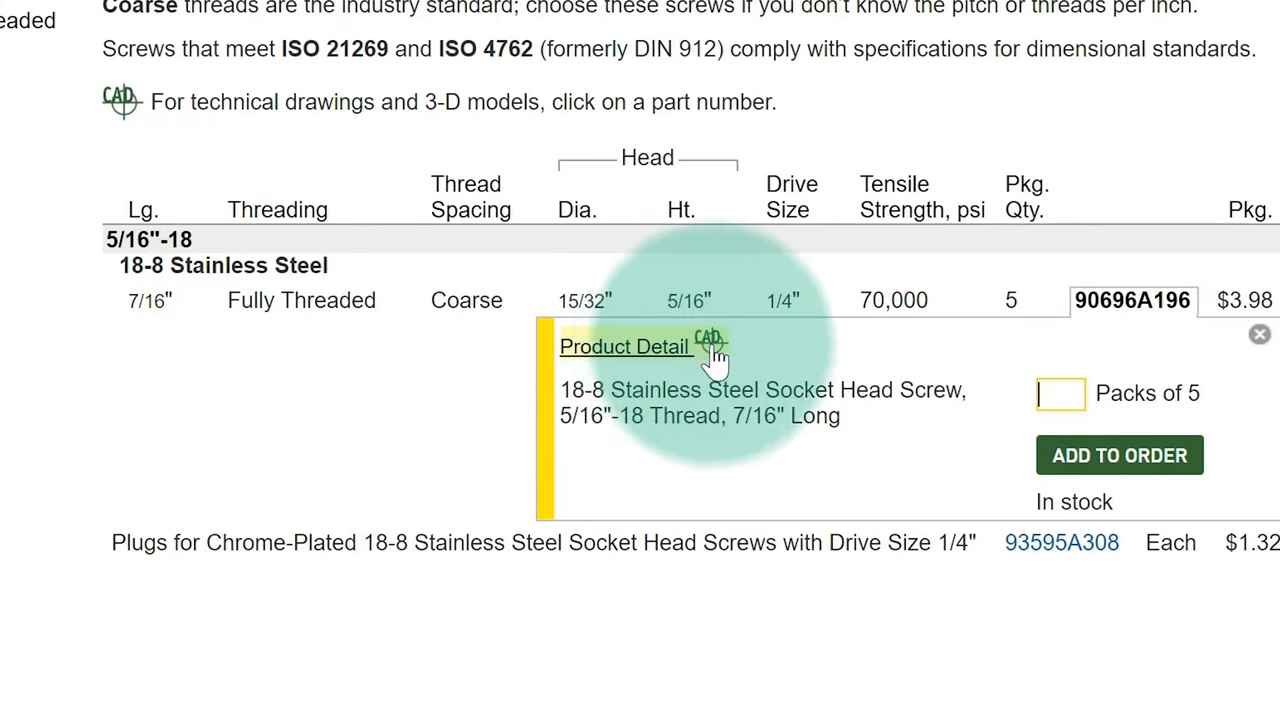
pyautogui.click(624, 346)
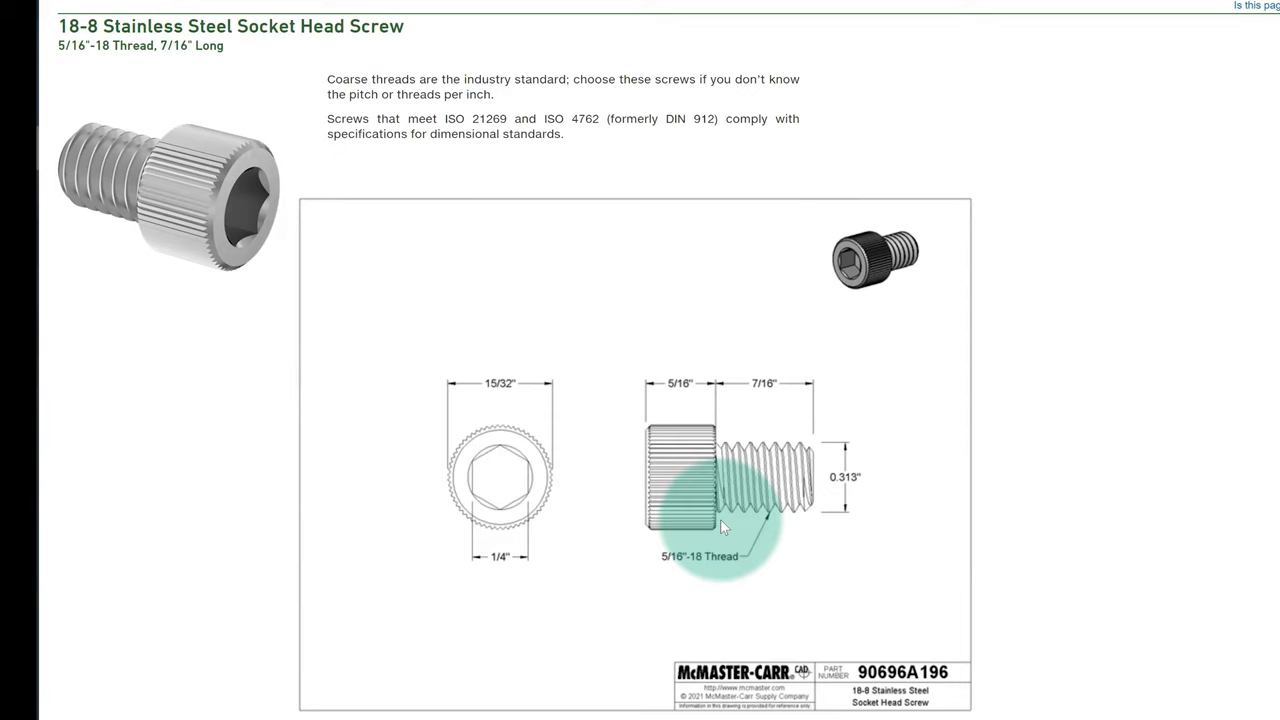
pyautogui.moveTo(586, 607)
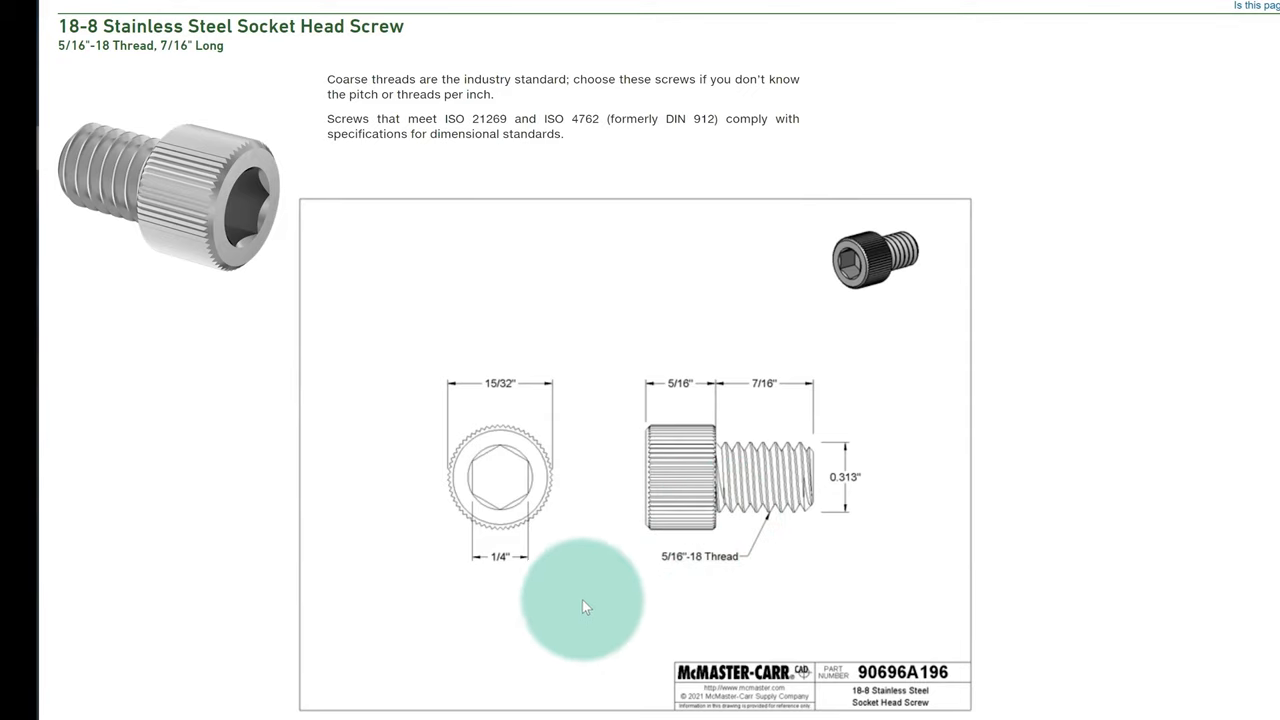
pyautogui.moveTo(795, 617)
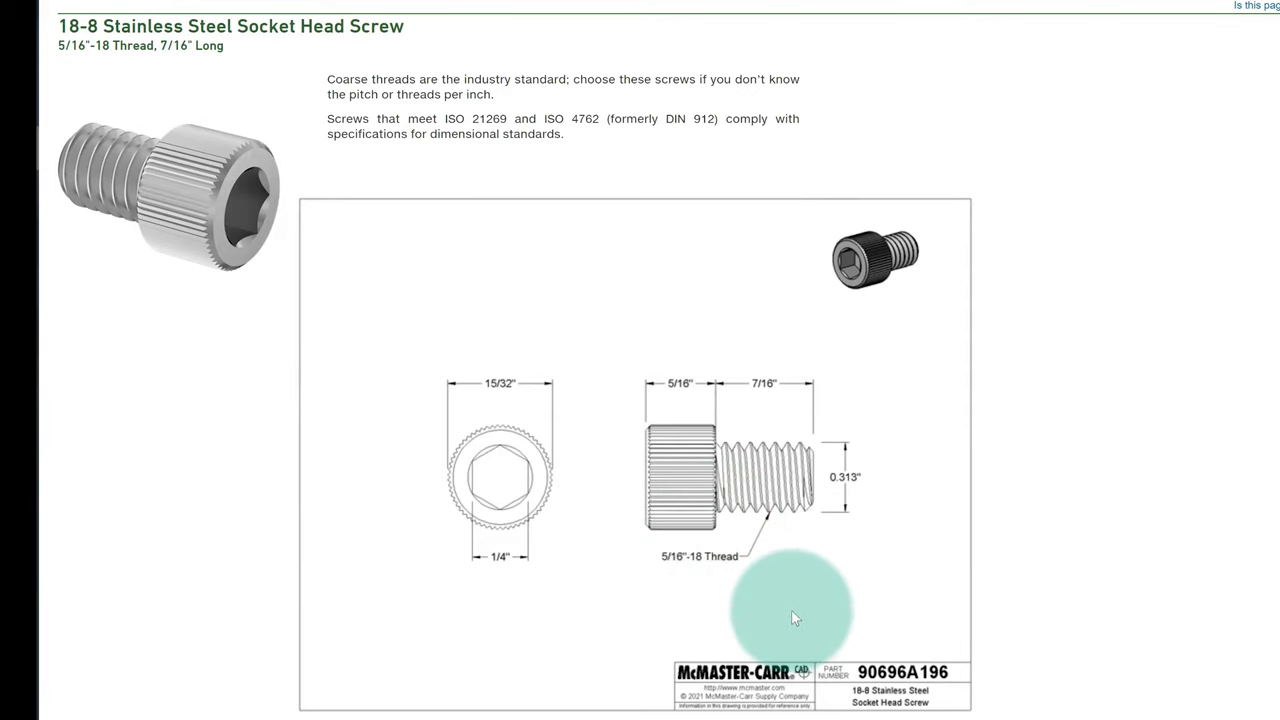
pyautogui.moveTo(688, 464)
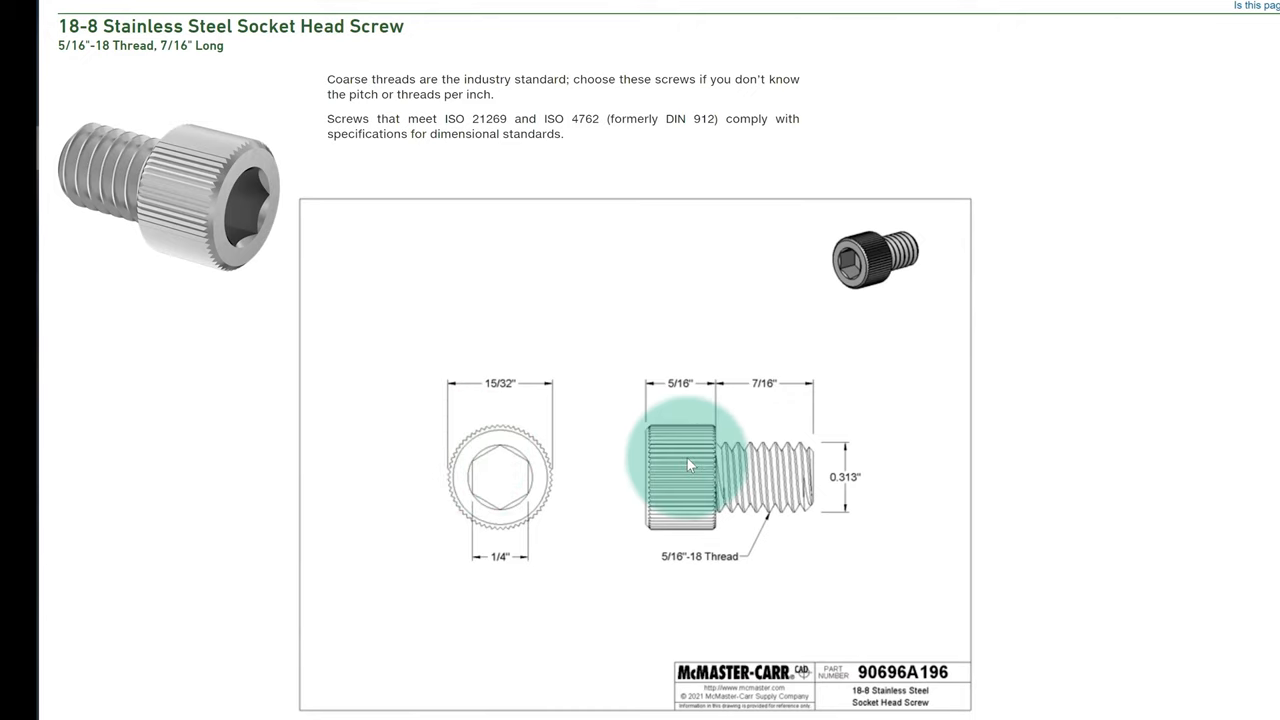
pyautogui.moveTo(650, 433)
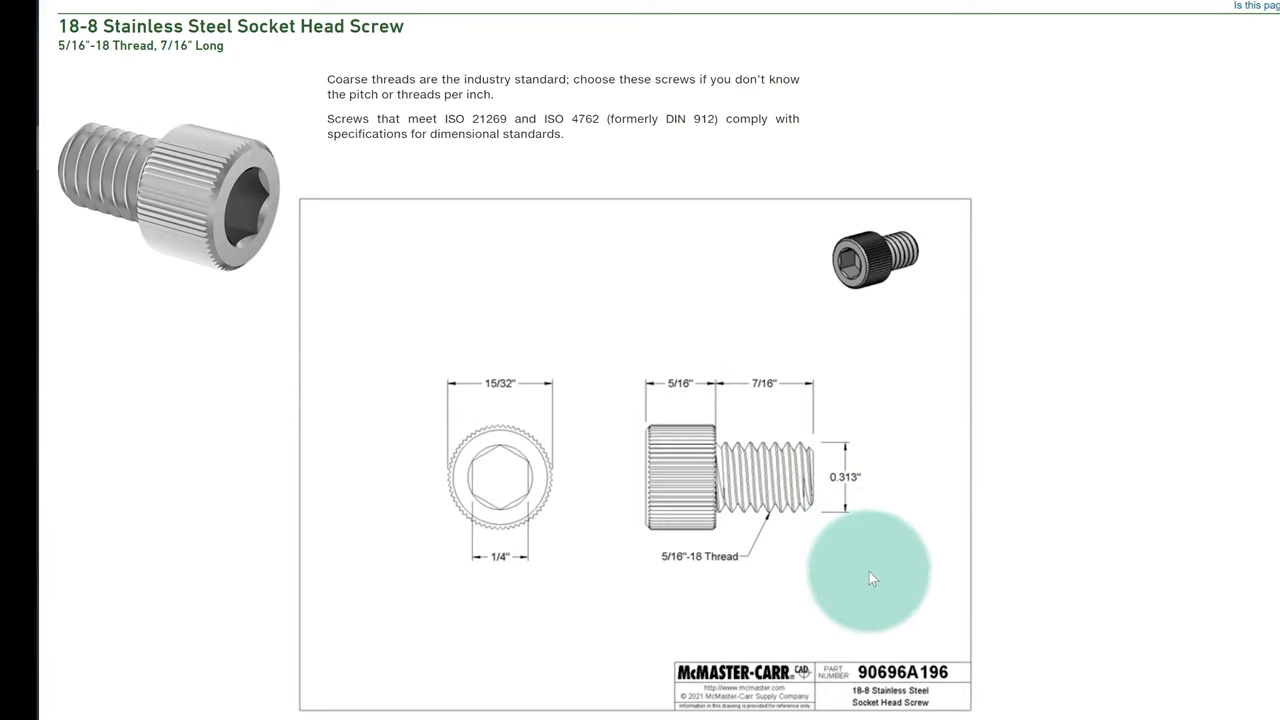
pyautogui.moveTo(780, 558)
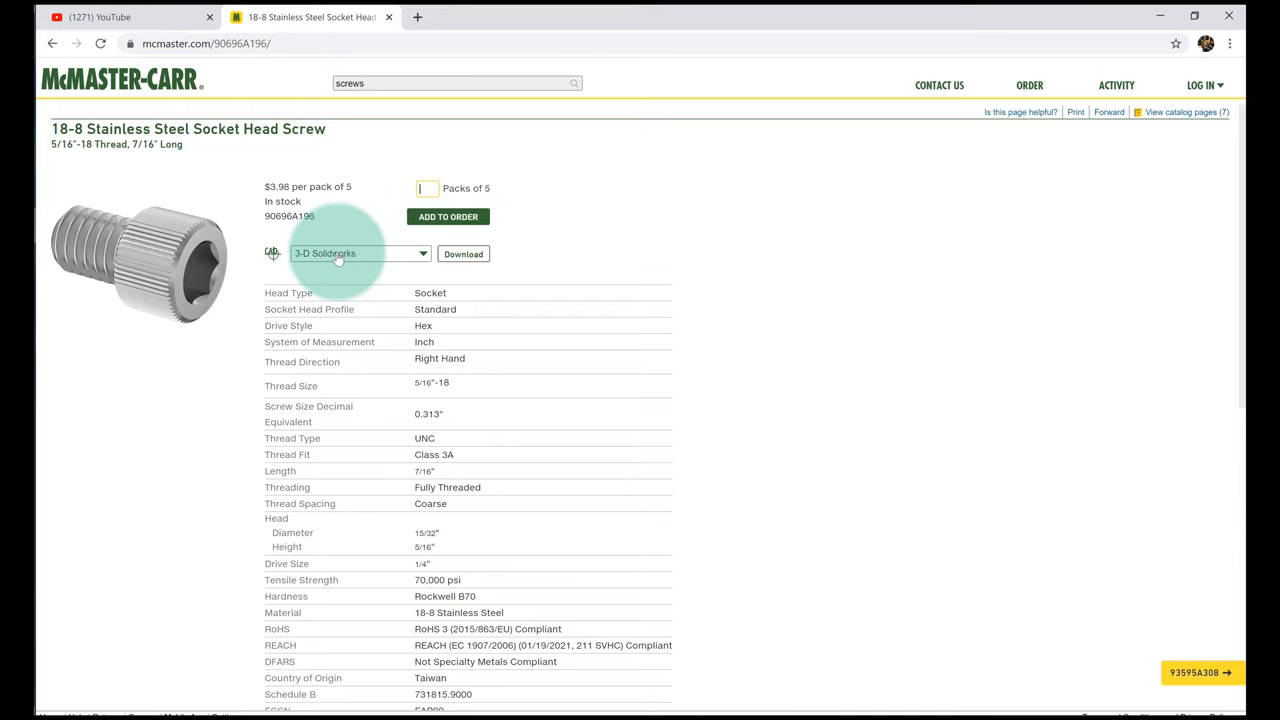
# Step: Download screw 90696A196 as a 3-D SOLIDWORKS part file
pyautogui.click(360, 253)
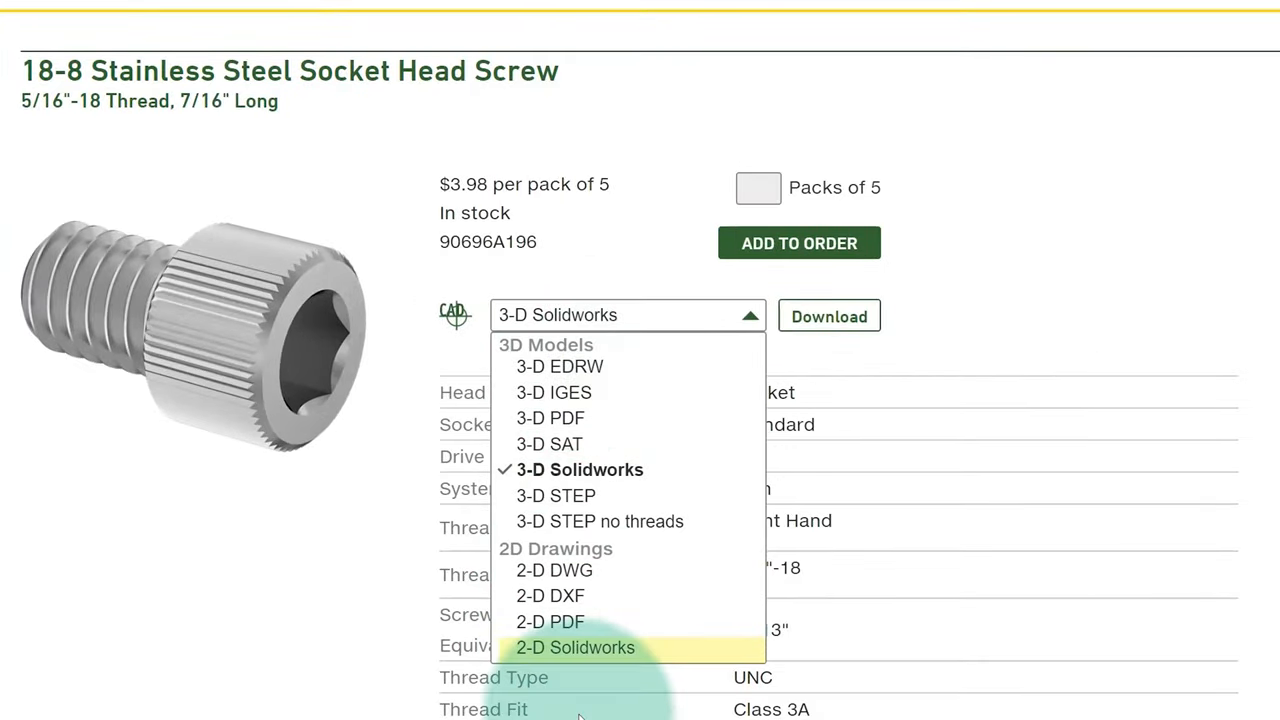
pyautogui.moveTo(615, 485)
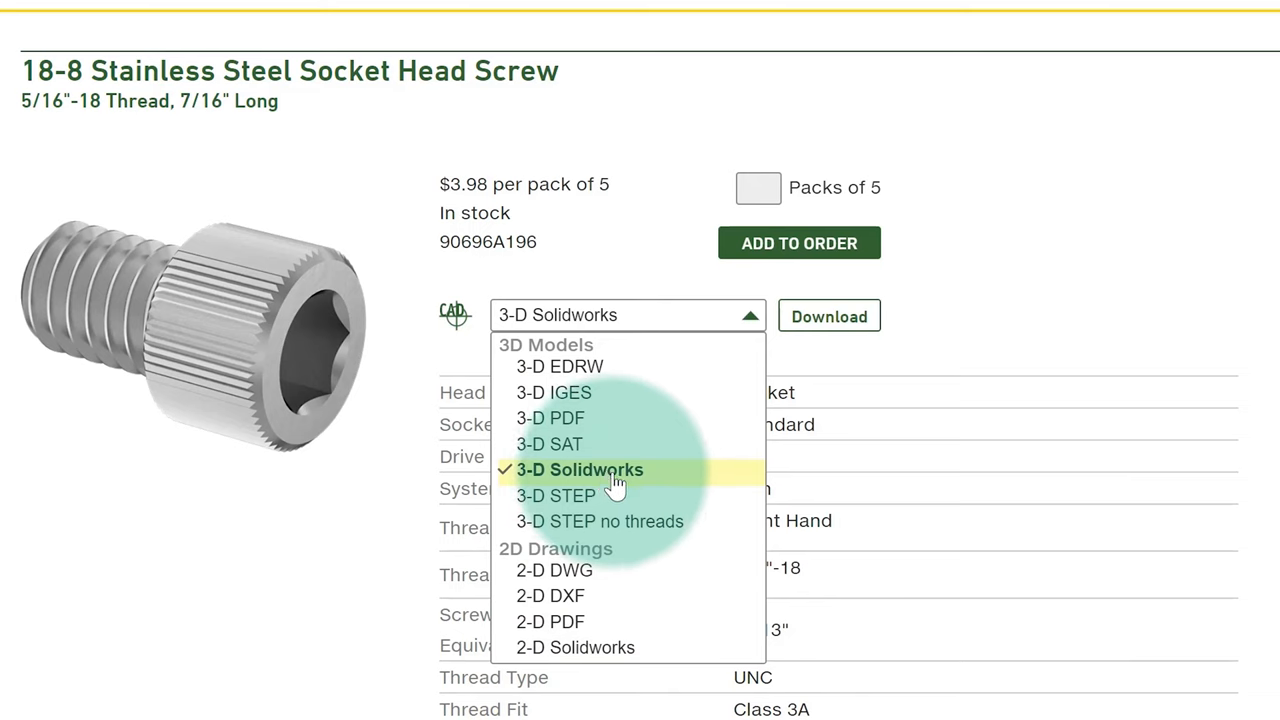
pyautogui.click(579, 469)
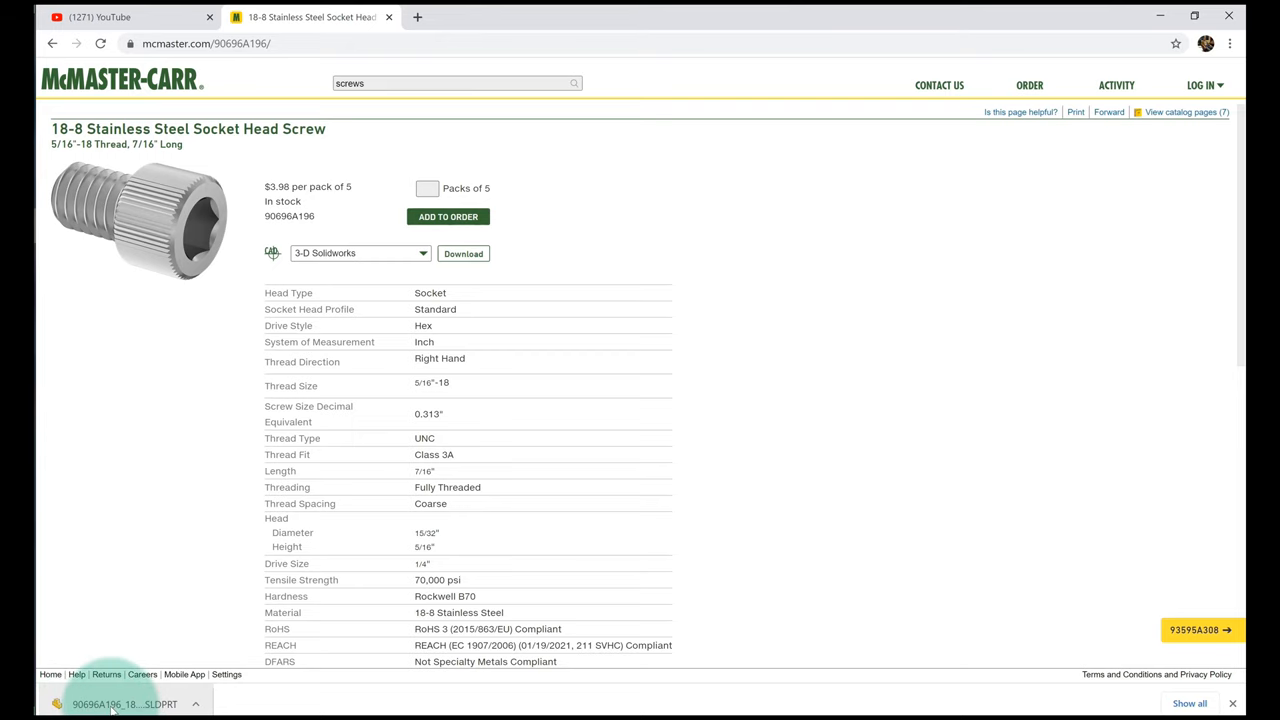
# Step: Open the downloaded 90696A196 SLDPRT file and orbit it to inspect threads and head
pyautogui.click(124, 703)
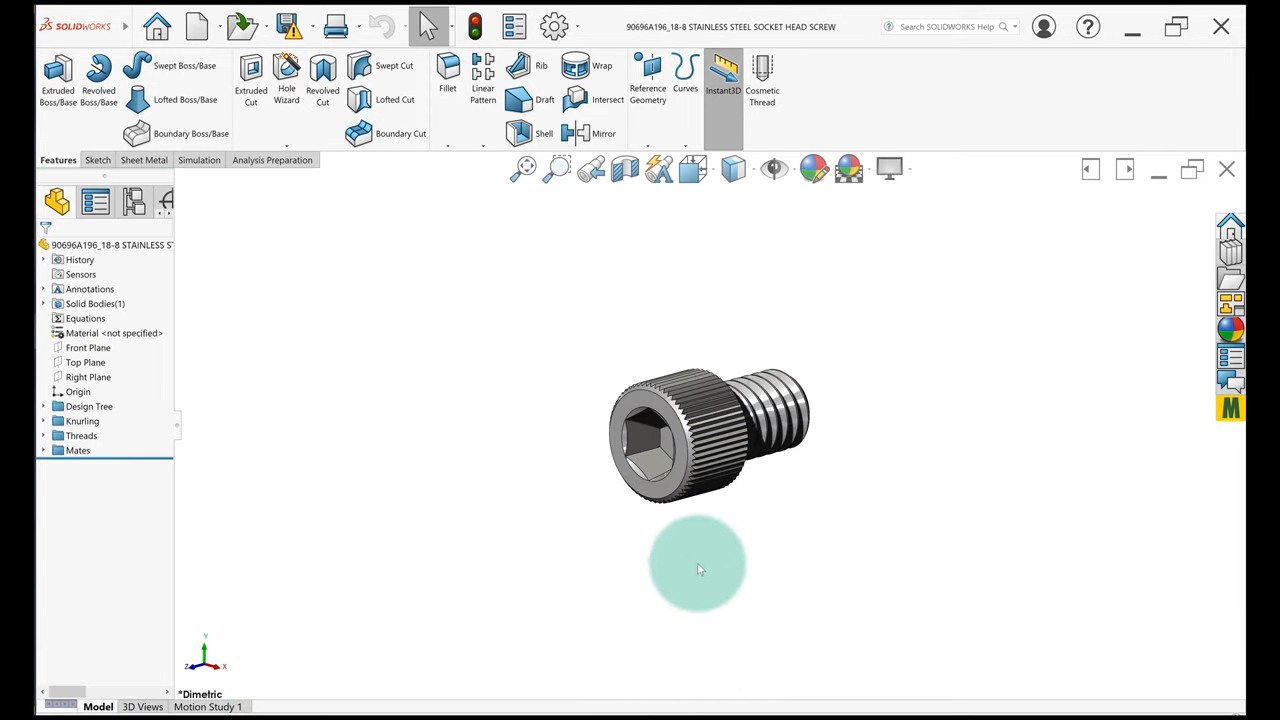
pyautogui.moveTo(700, 565); pyautogui.dragTo(775, 450)
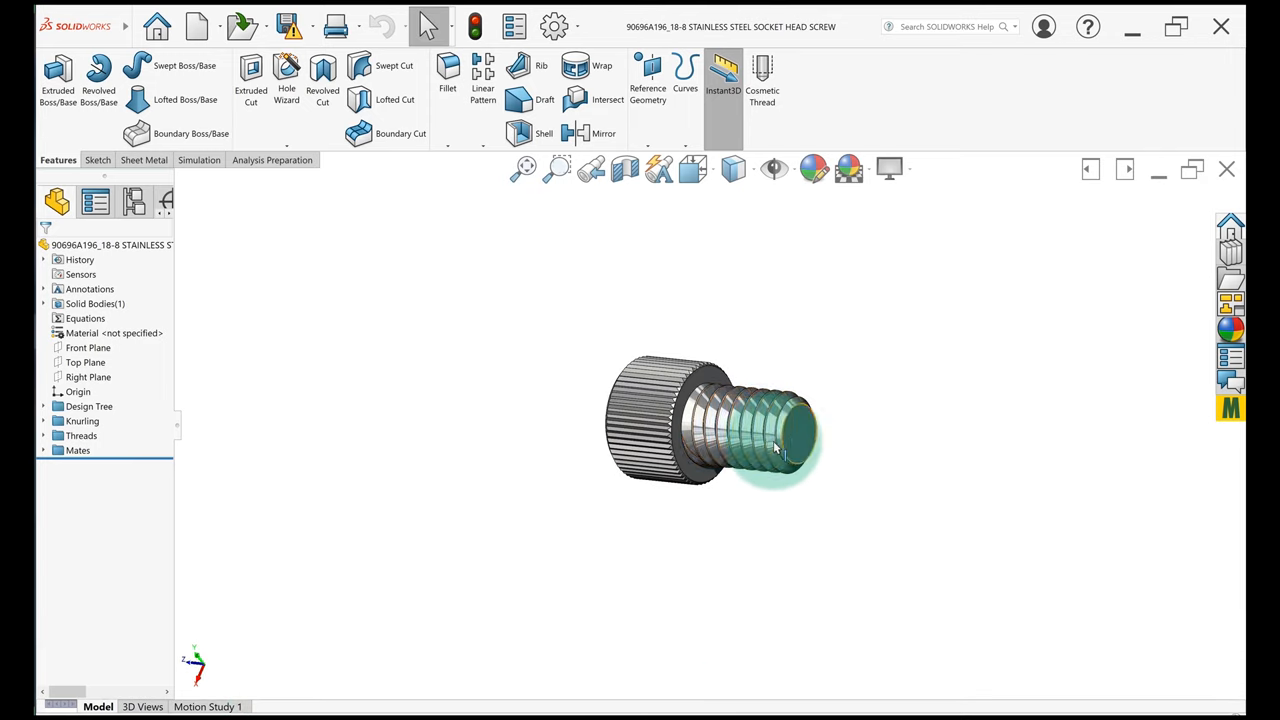
pyautogui.moveTo(770, 445)
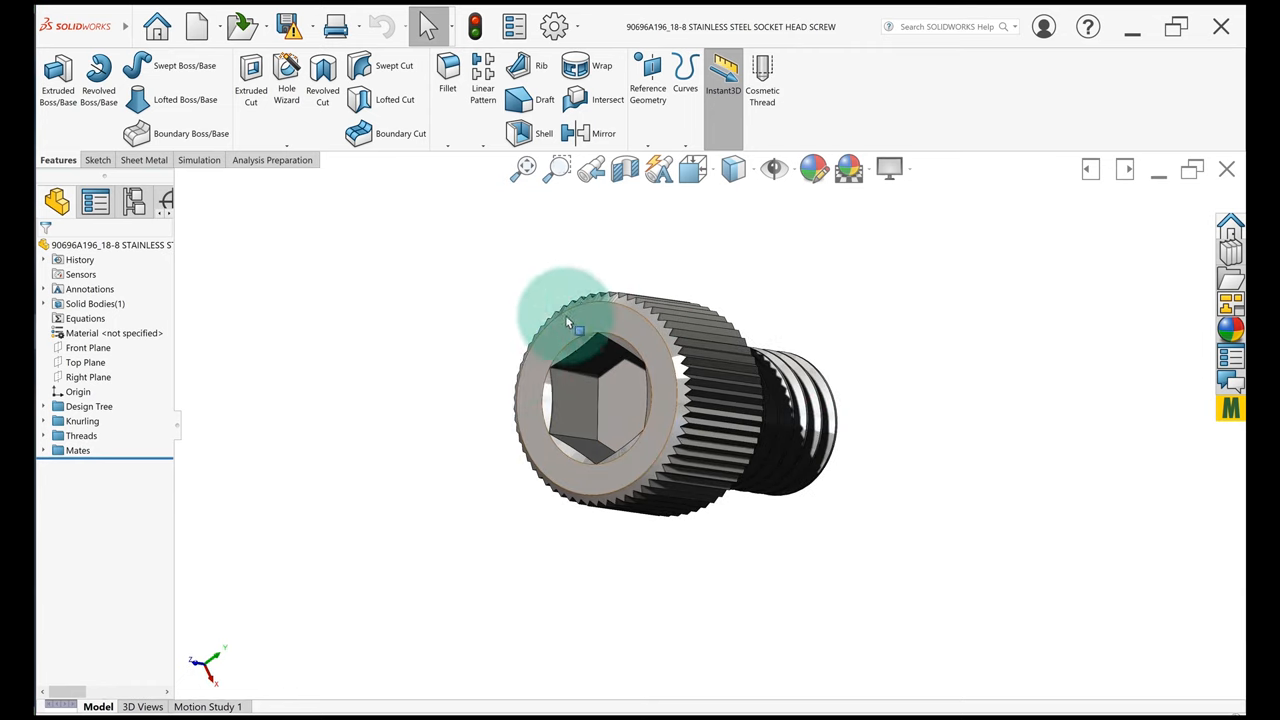
pyautogui.moveTo(565, 320); pyautogui.dragTo(615, 408)
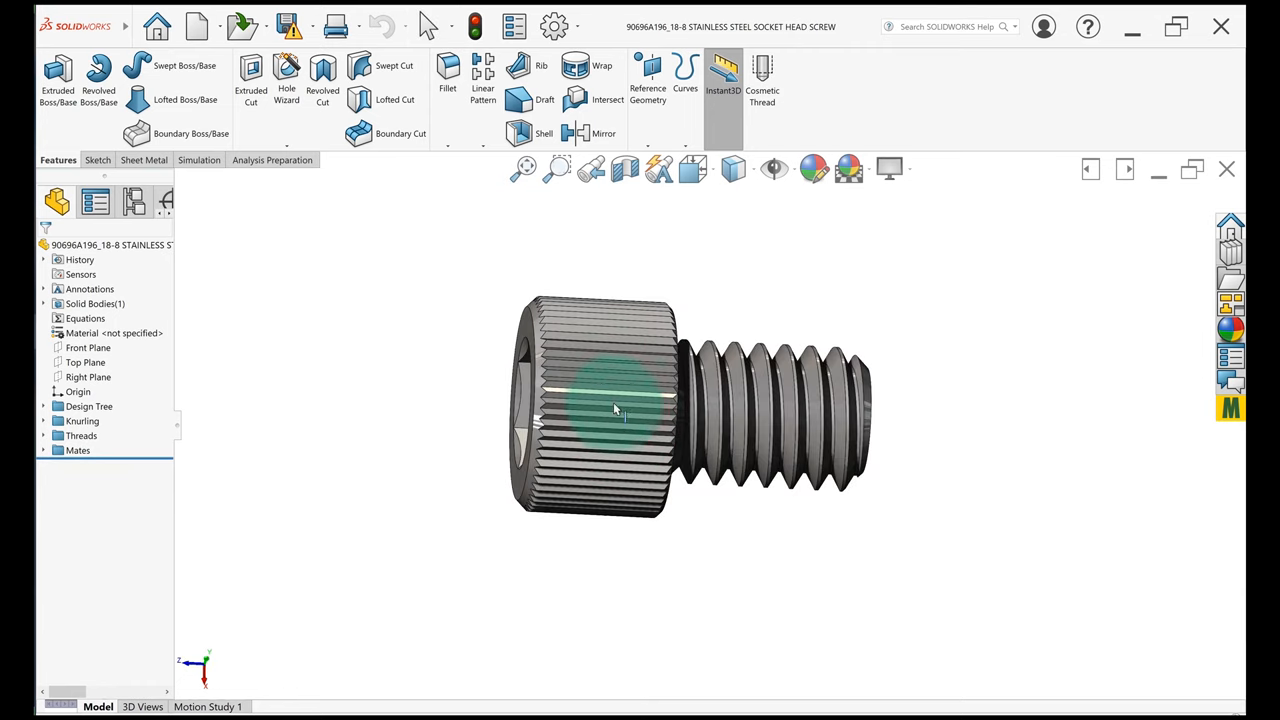
pyautogui.moveTo(592, 485)
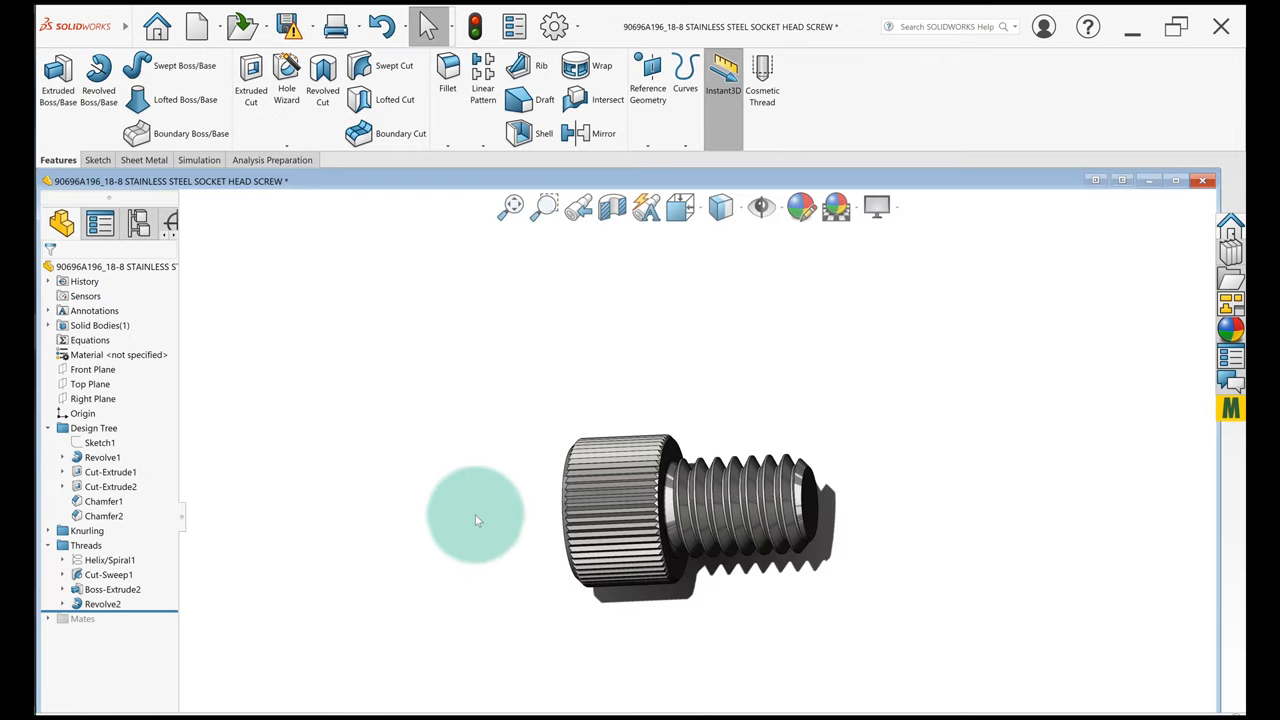
pyautogui.moveTo(500, 517)
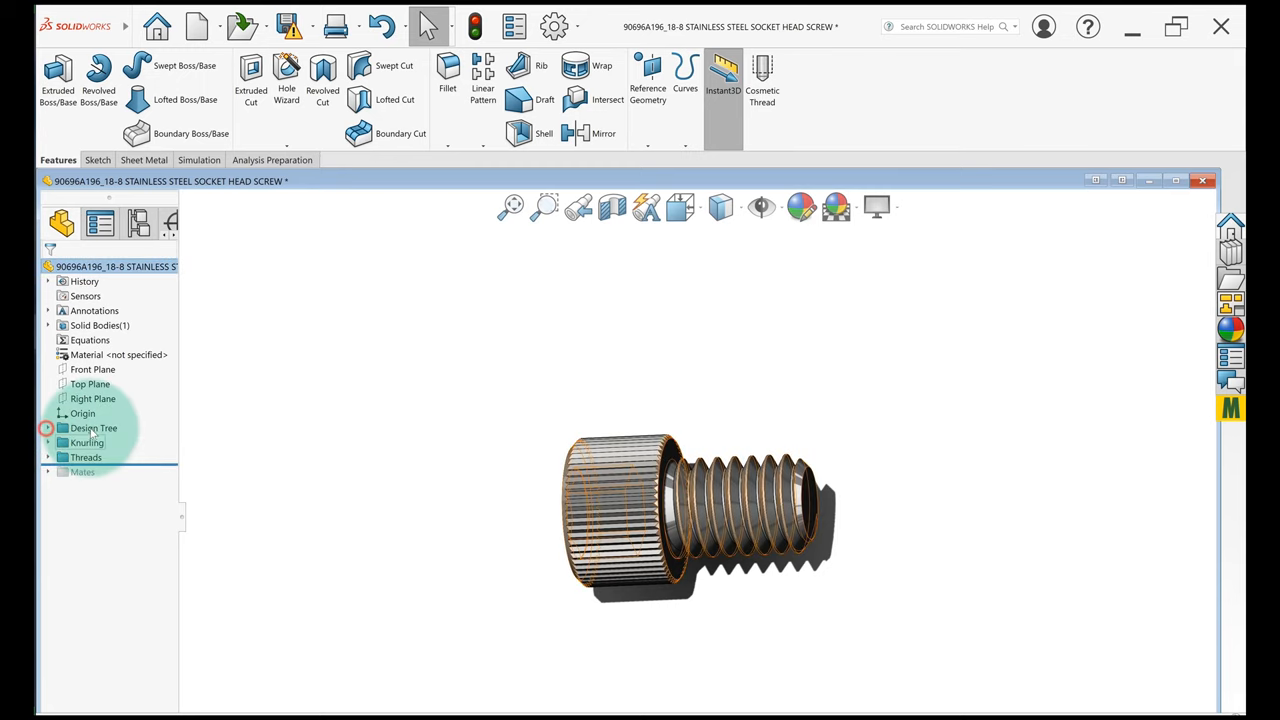
# Step: Highlight the Knurling and Threads folders, expand Design Tree, and right-click Cut-Extrude2
pyautogui.click(86, 457)
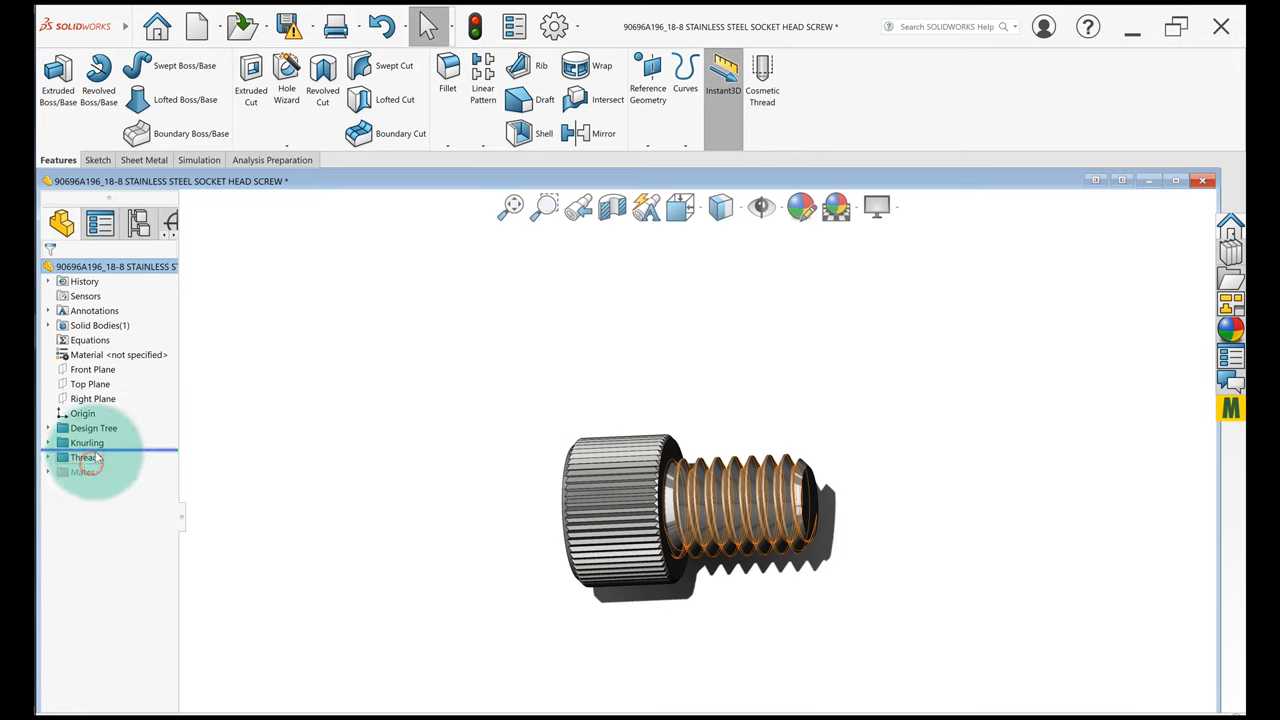
pyautogui.click(83, 457)
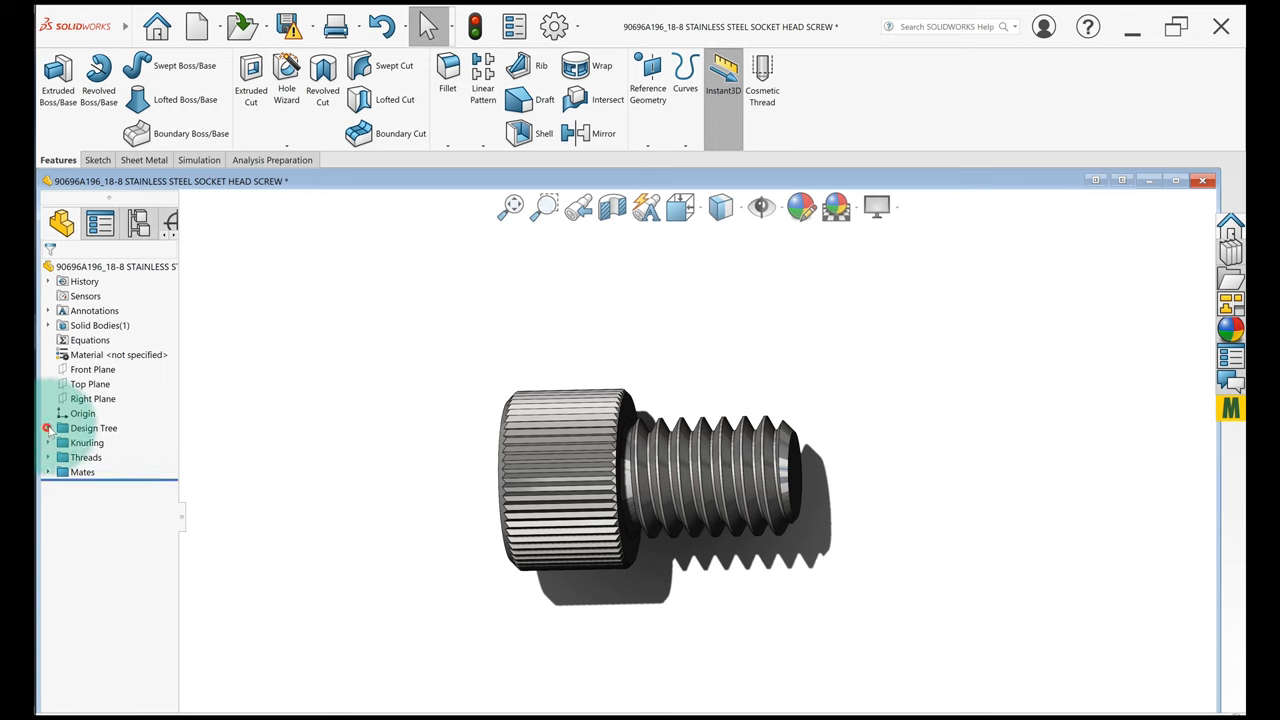
pyautogui.click(62, 428)
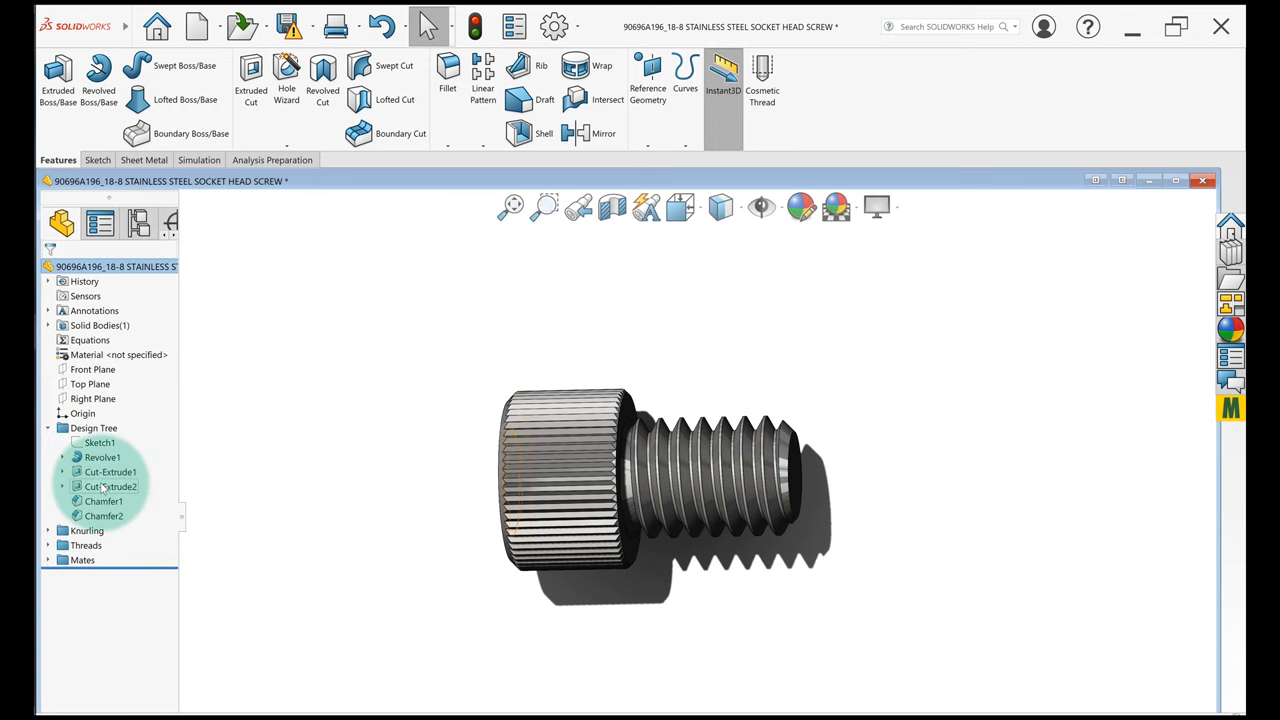
pyautogui.rightClick(103, 501)
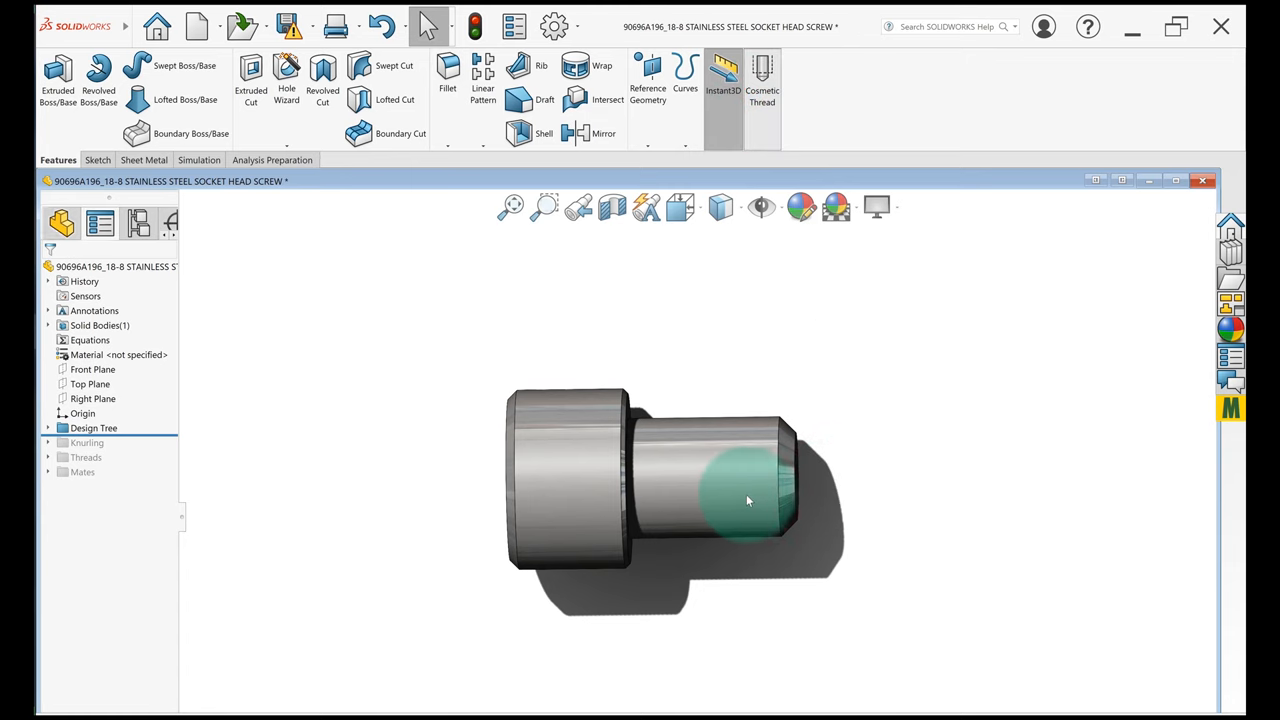
# Step: Select the smooth cylindrical shank face of the rolled-back screw
pyautogui.click(762, 80)
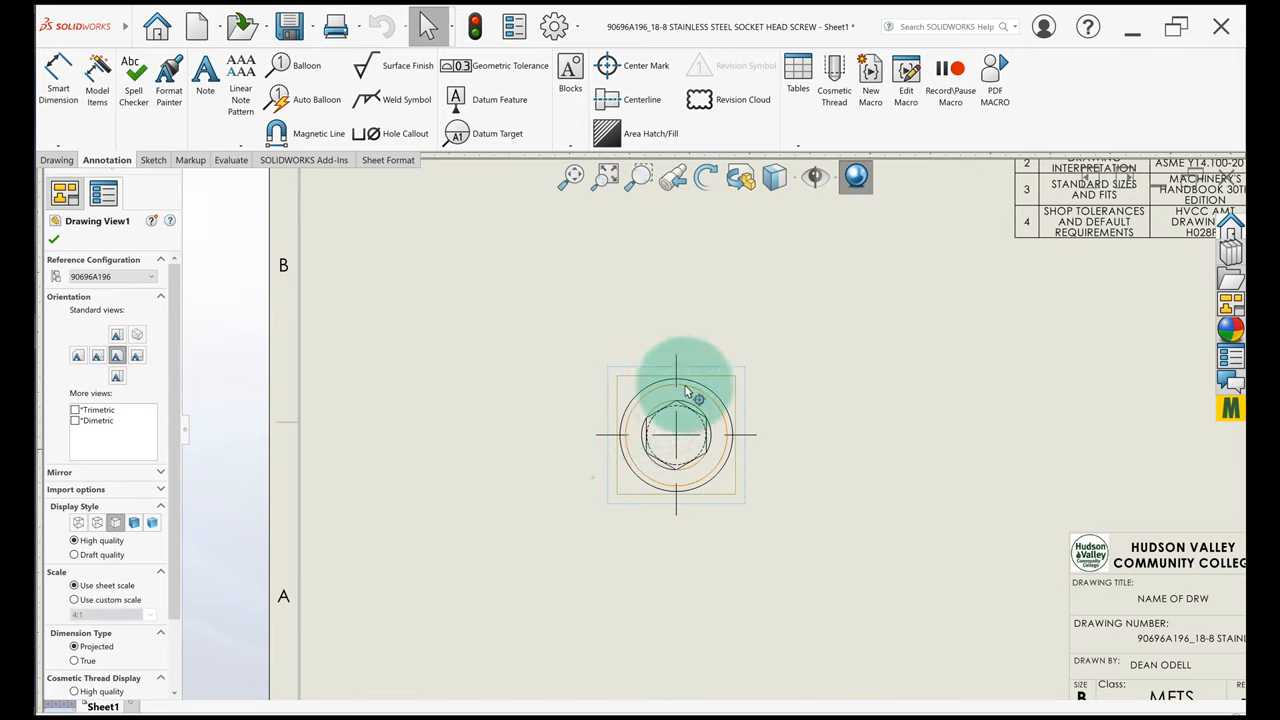
# Step: Set Drawing View1's orientation to the Right standard view
pyautogui.click(137, 355)
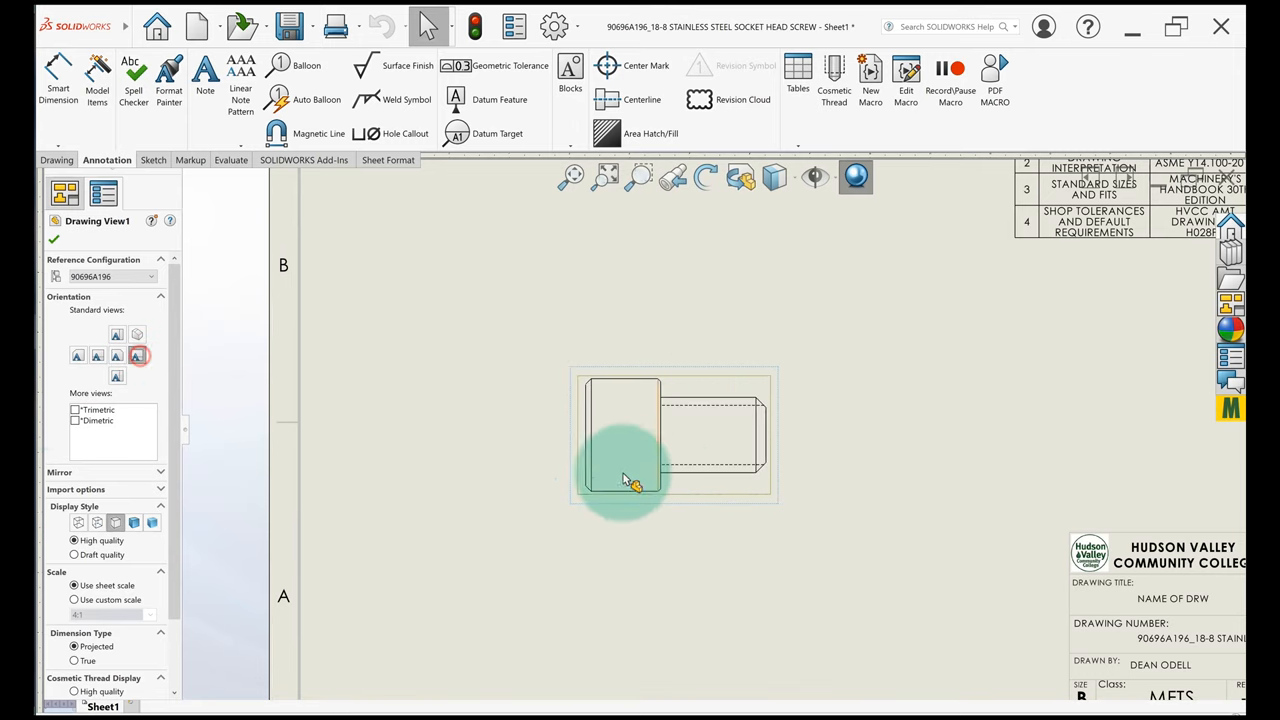